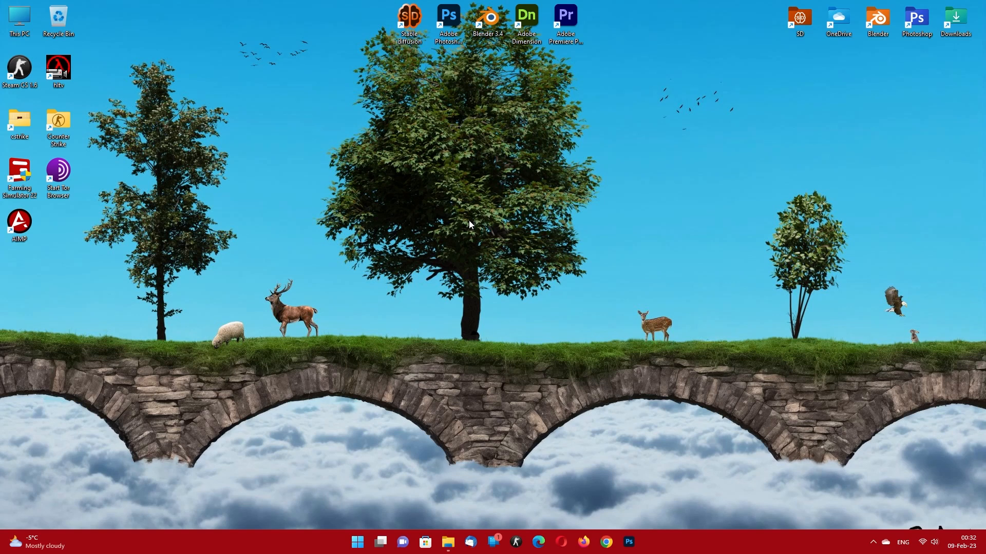
Step: Copy the path of Backup1.ico from the Icons folder, then return to the This PC drives view
{"action": "left_click", "coordinate": [448, 541]}
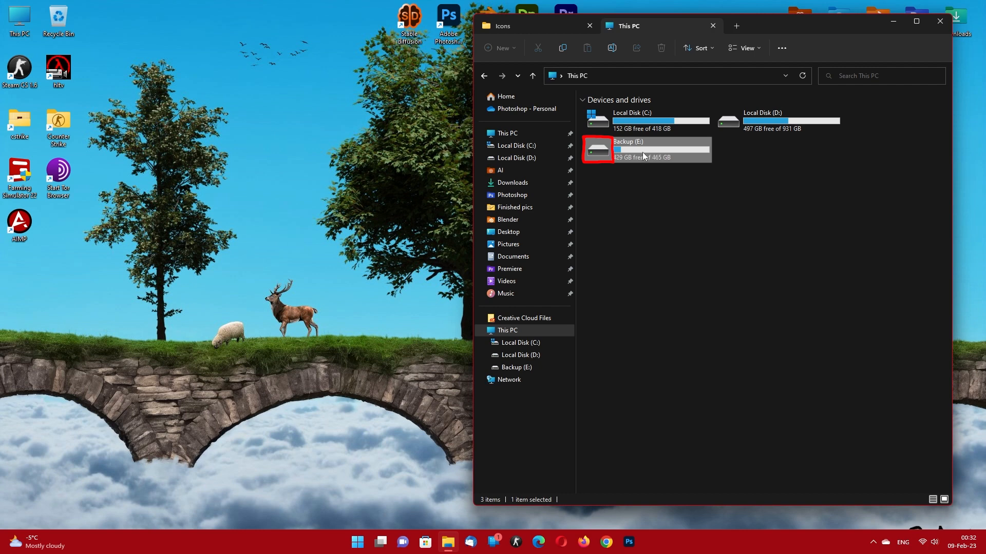
{"action": "left_click", "coordinate": [502, 26]}
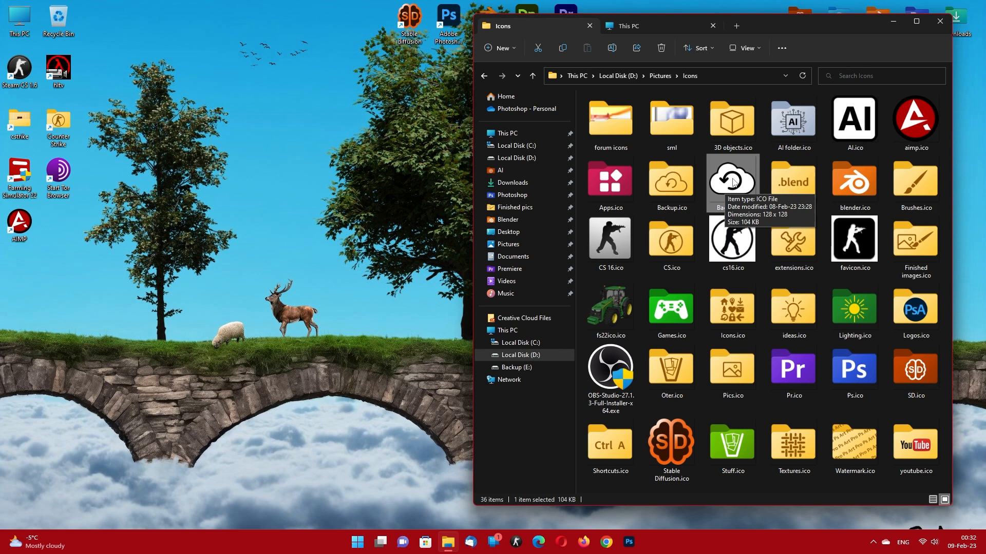
{"action": "right_click", "coordinate": [730, 181]}
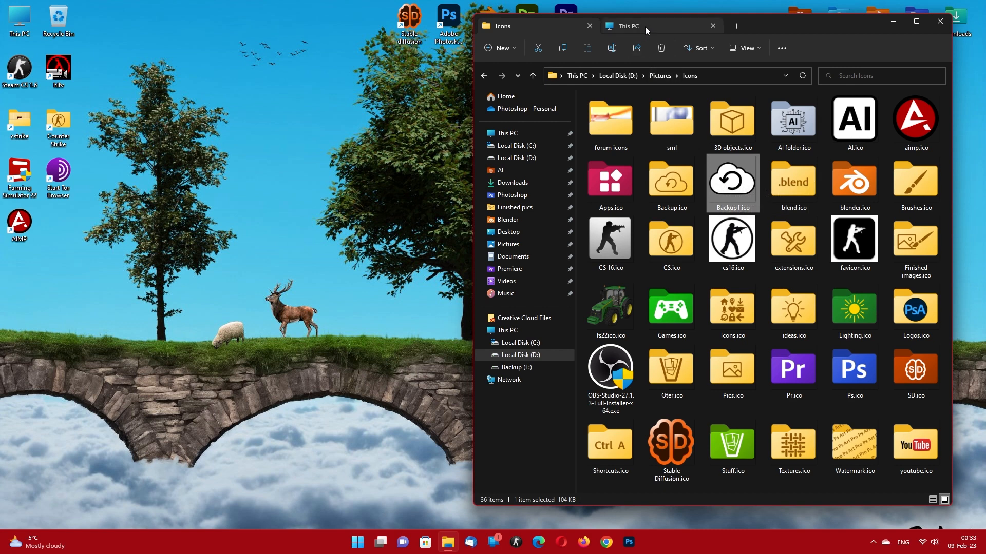
{"action": "left_click", "coordinate": [626, 25]}
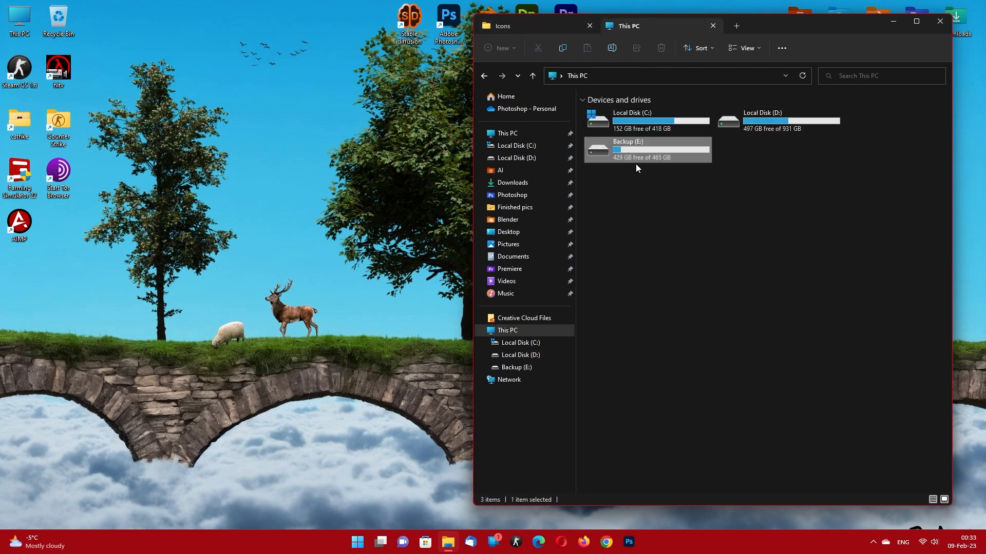
{"action": "mouse_move", "coordinate": [638, 144]}
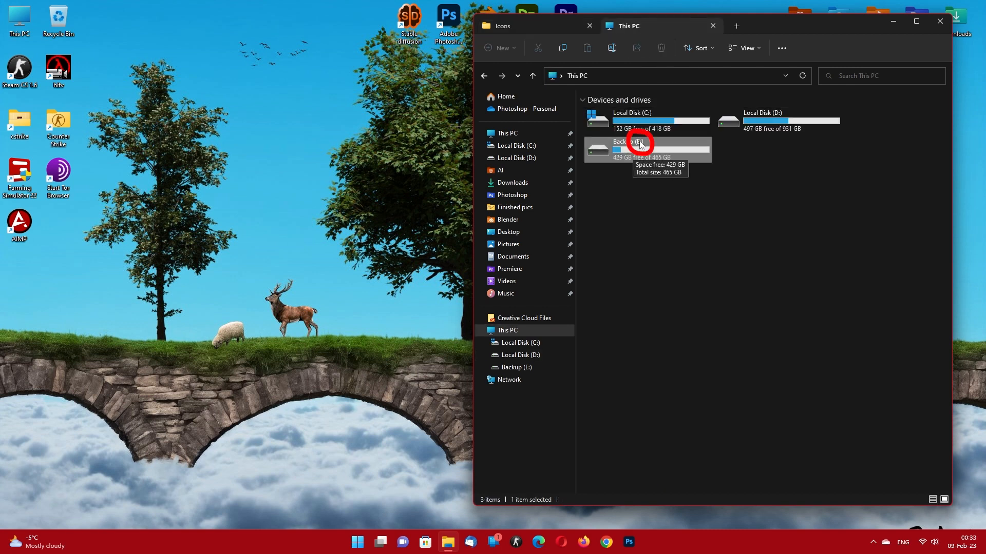
{"action": "mouse_move", "coordinate": [870, 42]}
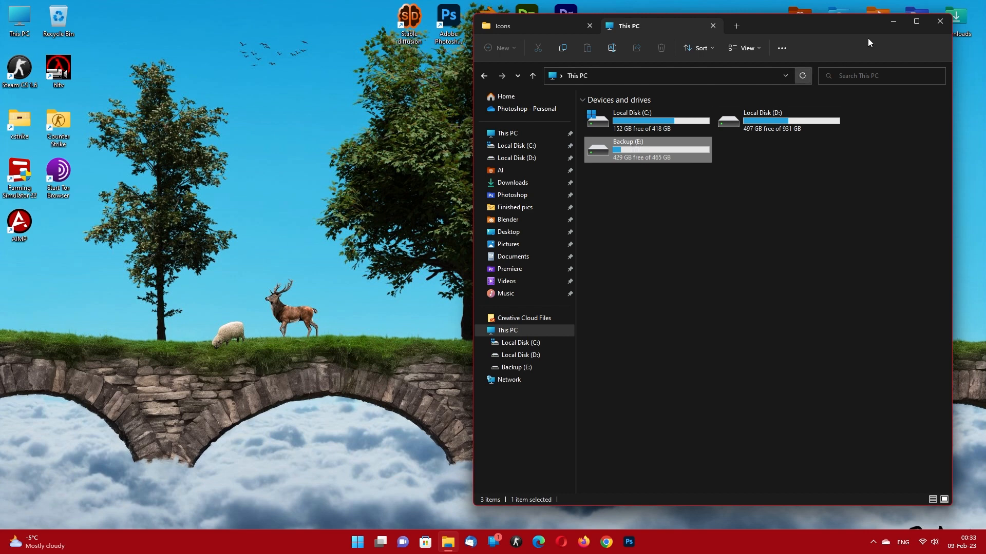
Step: Hide File Explorer and launch Registry Editor from a Start search for 'rege'
{"action": "left_click", "coordinate": [940, 21]}
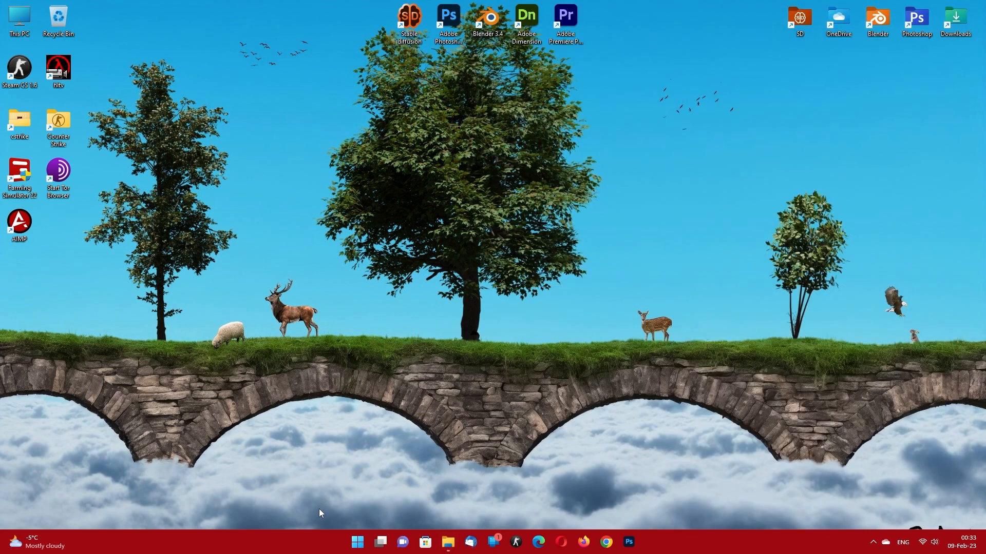
{"action": "left_click", "coordinate": [356, 541]}
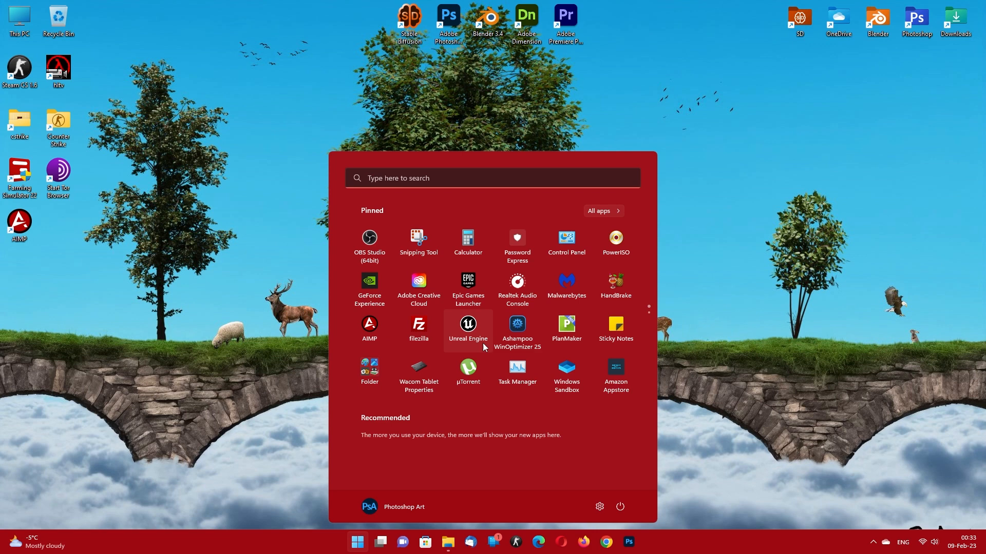
{"action": "type", "text": "rege"}
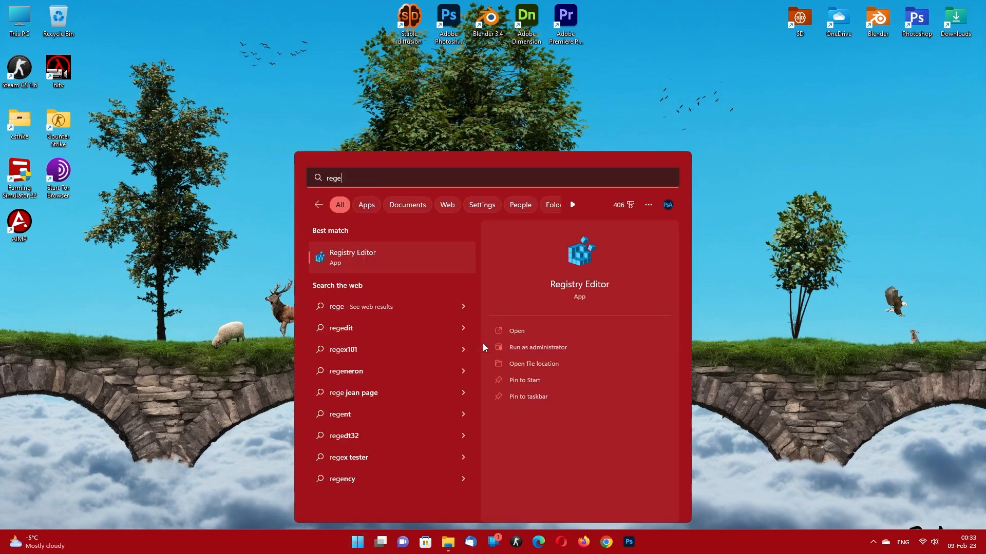
{"action": "left_click", "coordinate": [352, 257]}
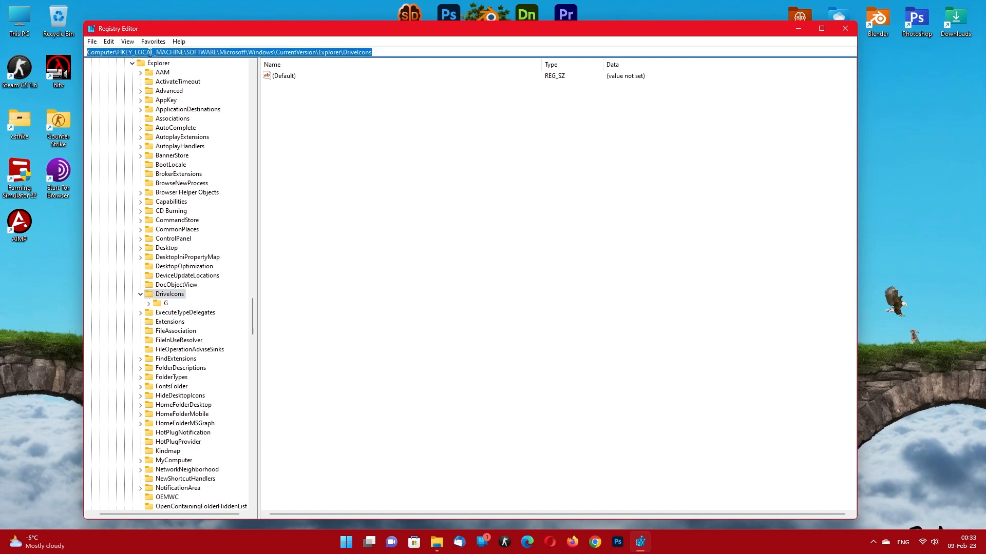
Step: Create a new subkey named E under DriveIcons, beside the existing G key
{"action": "left_click", "coordinate": [166, 293]}
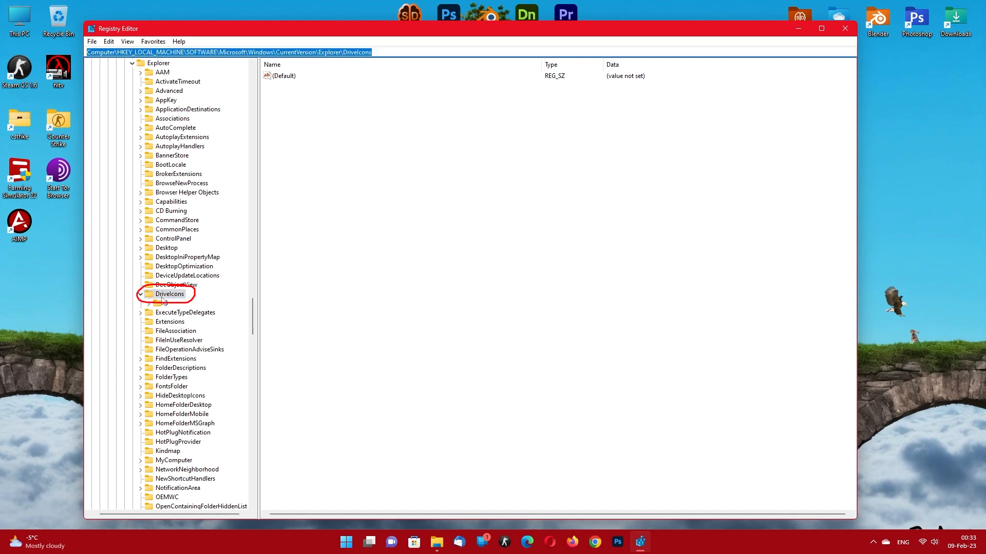
{"action": "left_click", "coordinate": [168, 293]}
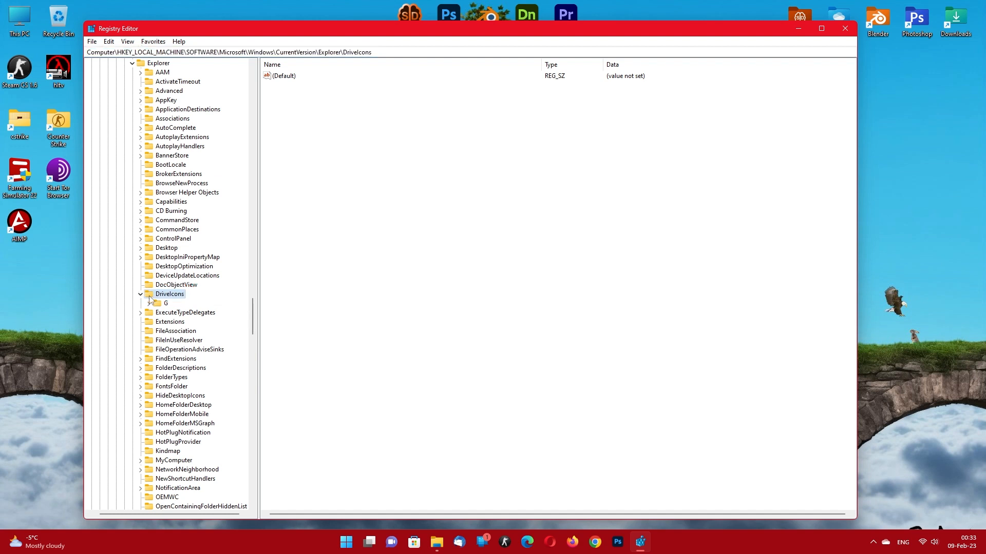
{"action": "right_click", "coordinate": [168, 293]}
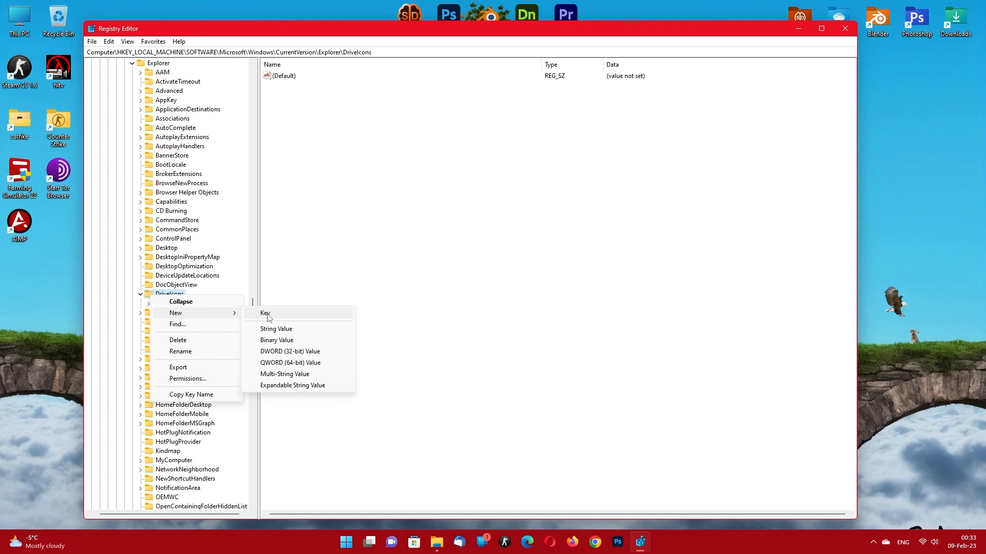
{"action": "left_click", "coordinate": [265, 314]}
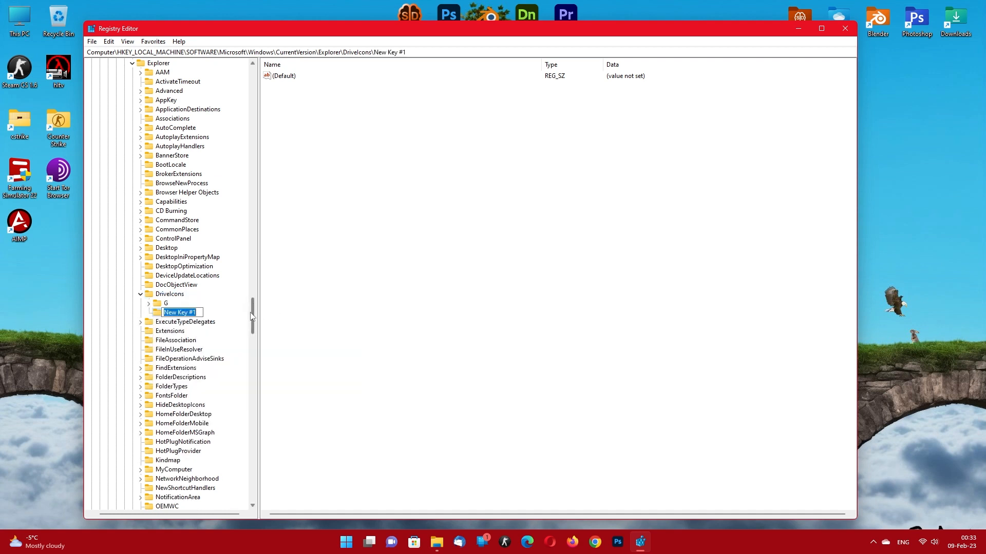
{"action": "type", "text": "E"}
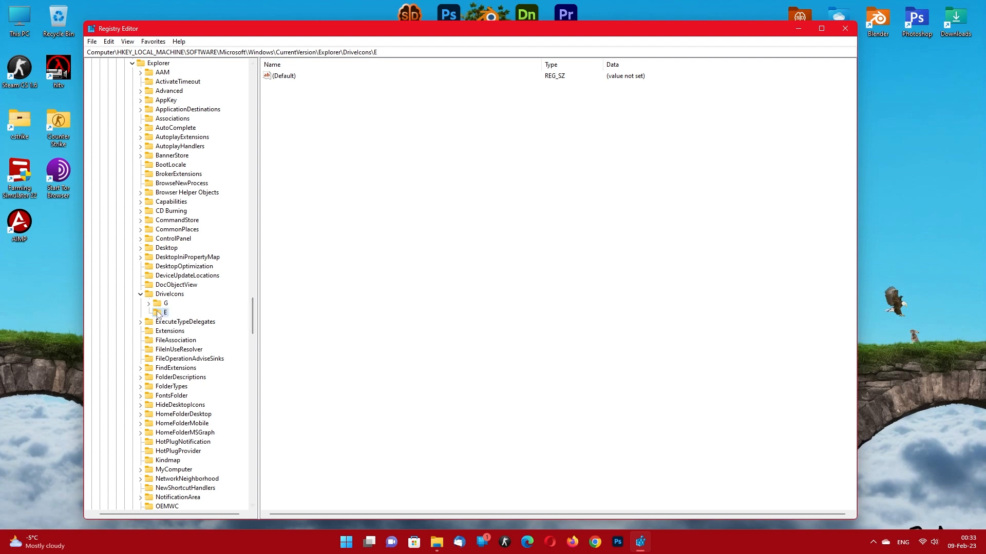
Step: Create a DefaultIcon subkey inside the E key
{"action": "right_click", "coordinate": [163, 312]}
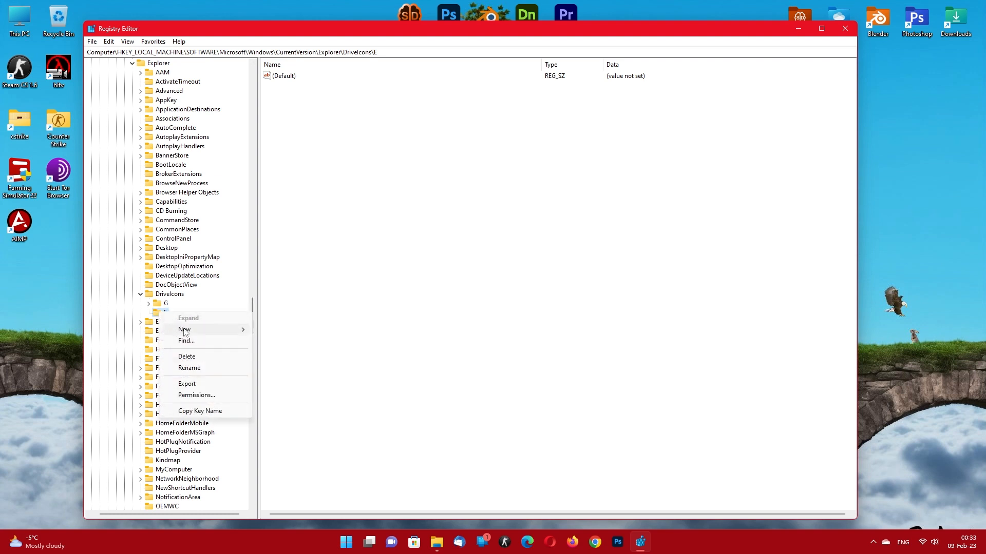
{"action": "left_click", "coordinate": [184, 329]}
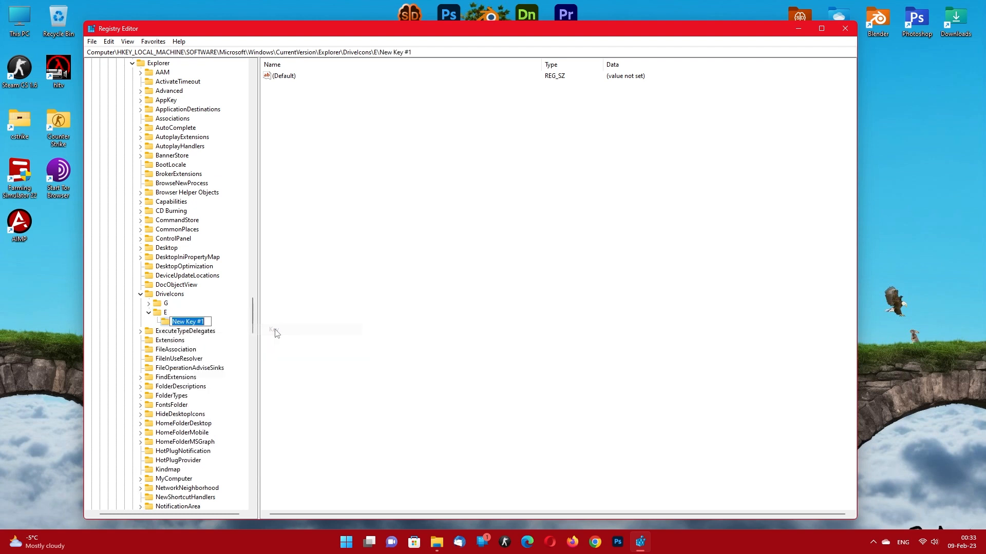
{"action": "mouse_move", "coordinate": [298, 323]}
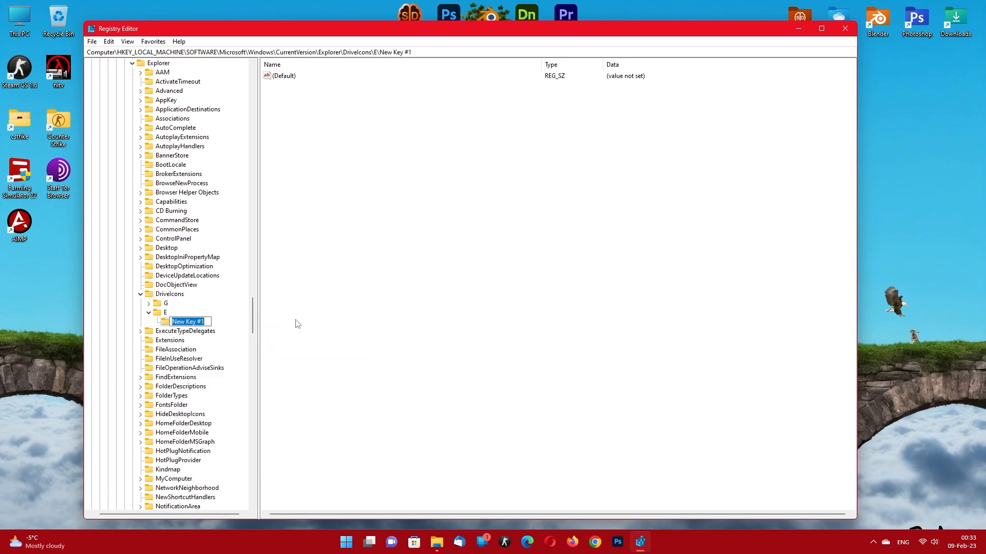
{"action": "type", "text": "DefaultIcon"}
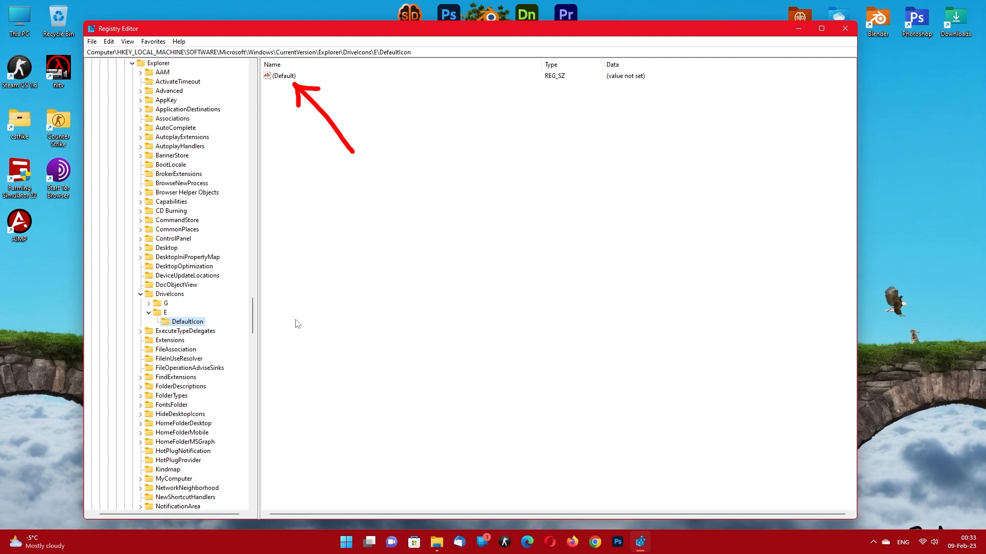
Step: Set DefaultIcon's (Default) value to the pasted path "D:\Pictures\Icons\Backup1.ico"
{"action": "double_click", "coordinate": [282, 75]}
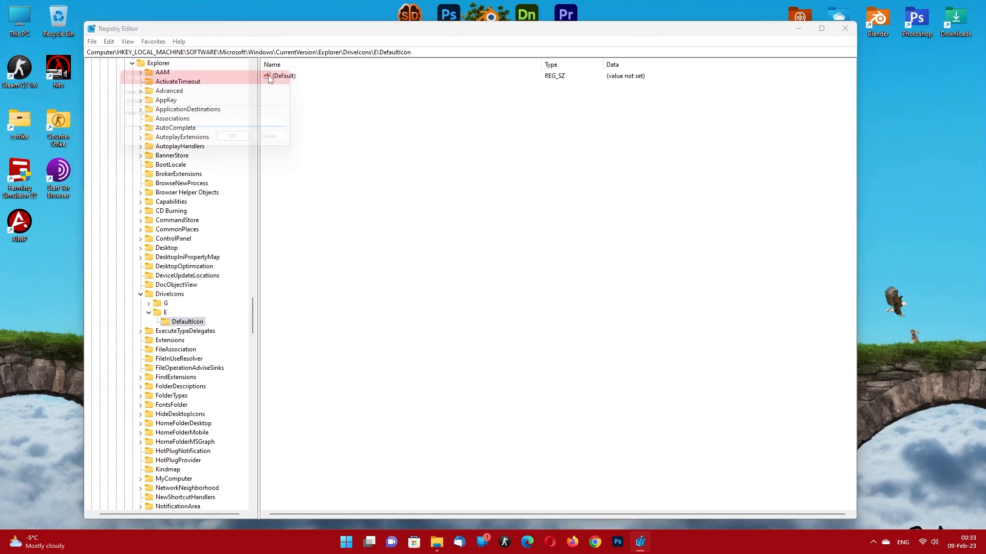
{"action": "double_click", "coordinate": [283, 75]}
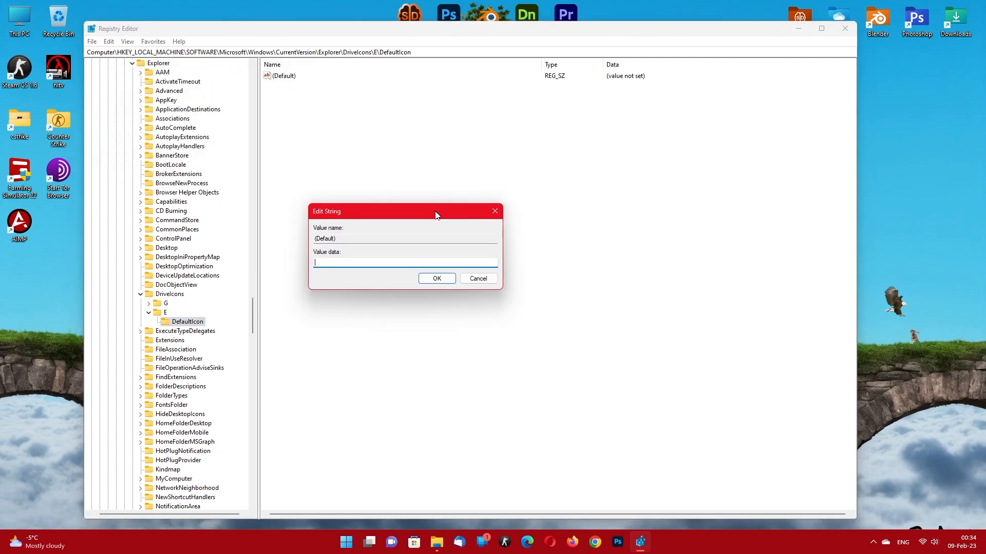
{"action": "key", "text": "ctrl+v"}
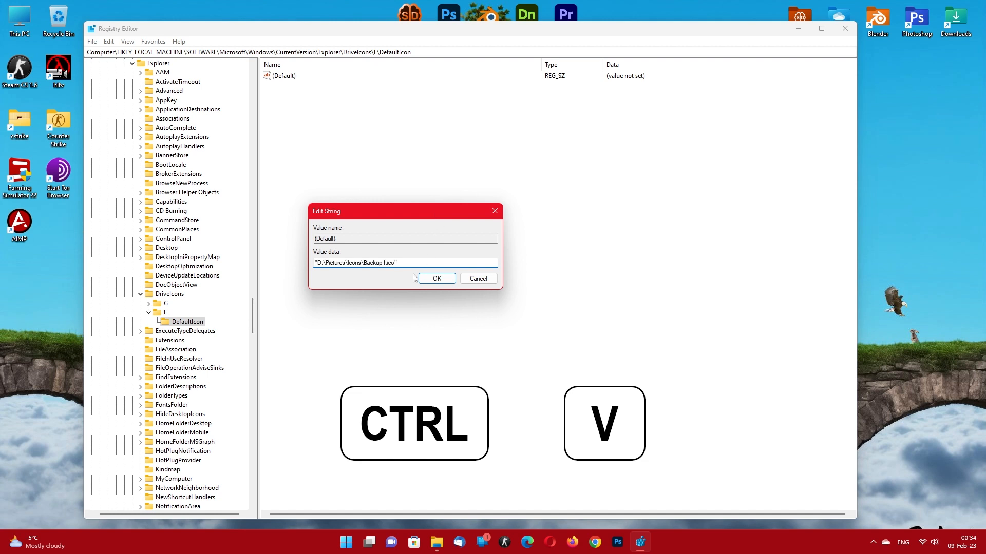
{"action": "key", "text": "ctrl+v"}
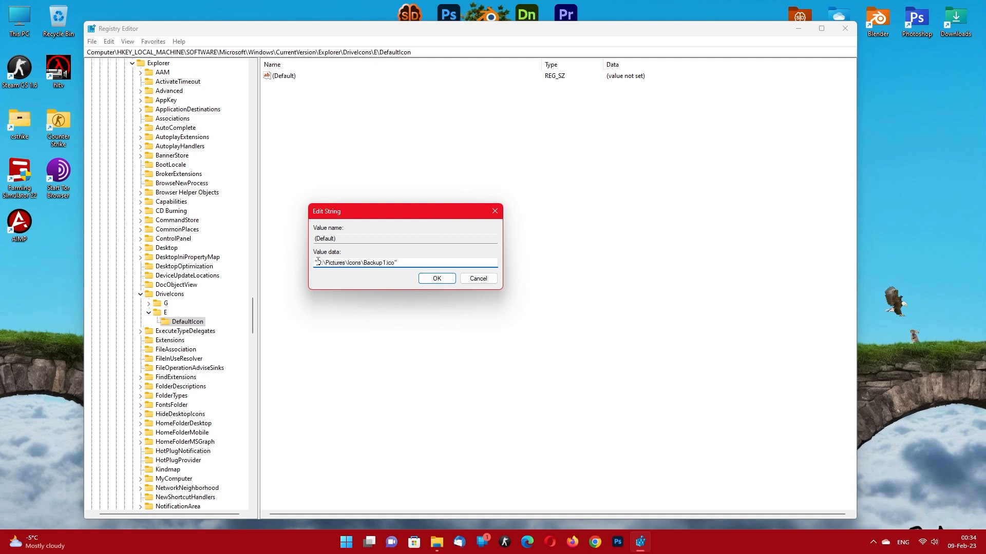
{"action": "triple_click", "coordinate": [355, 263]}
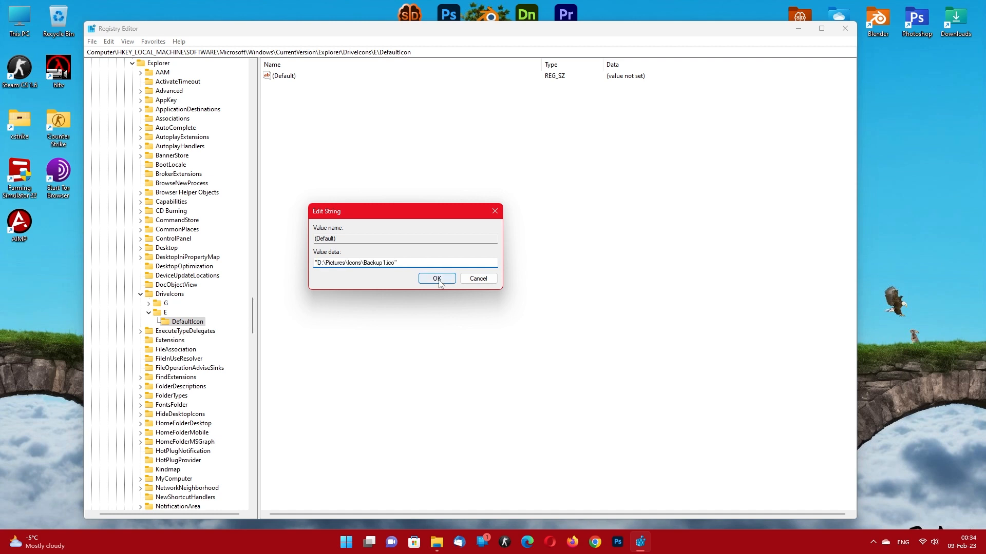
{"action": "left_click", "coordinate": [436, 278]}
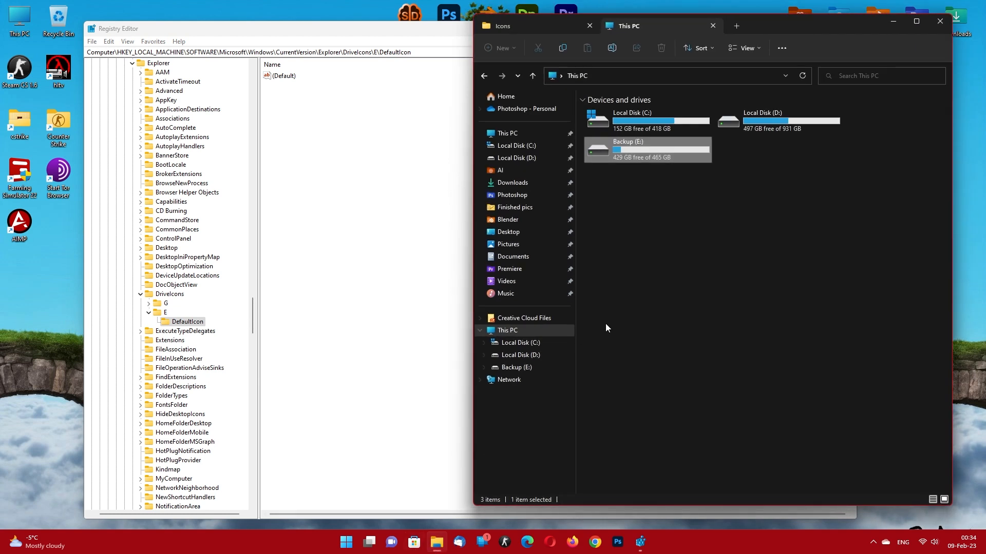
Step: Refresh This PC so Backup (E:) displays the custom cloud-backup icon
{"action": "left_click", "coordinate": [802, 75]}
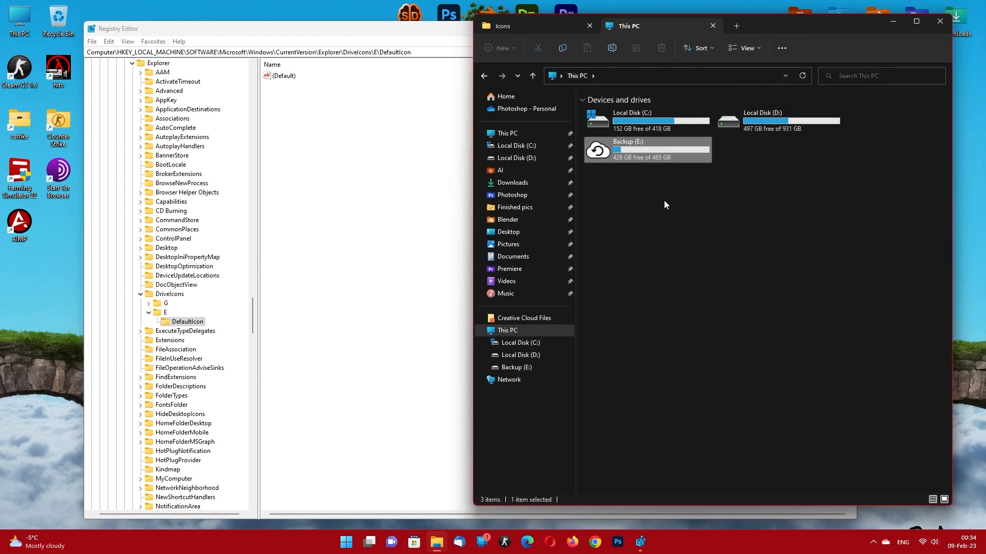
{"action": "mouse_move", "coordinate": [673, 203]}
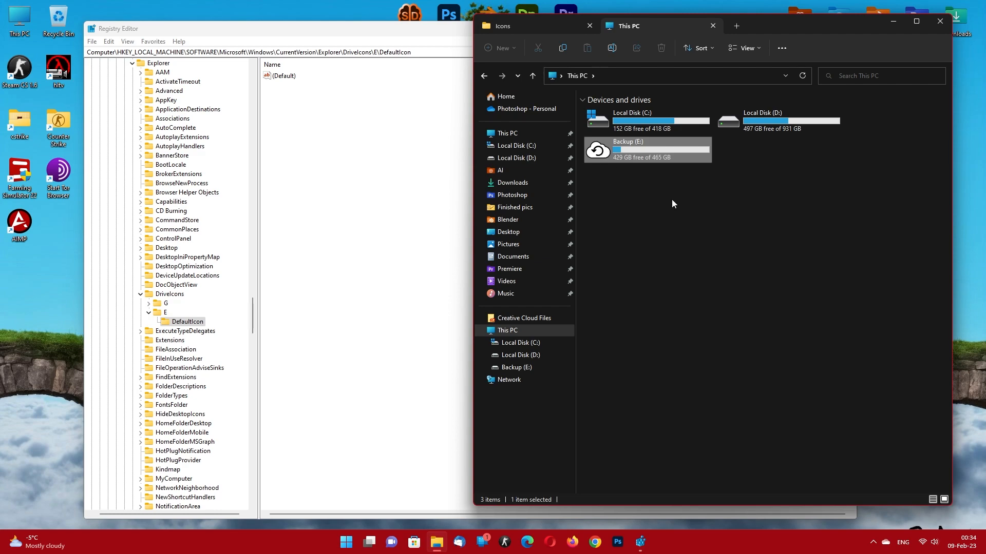